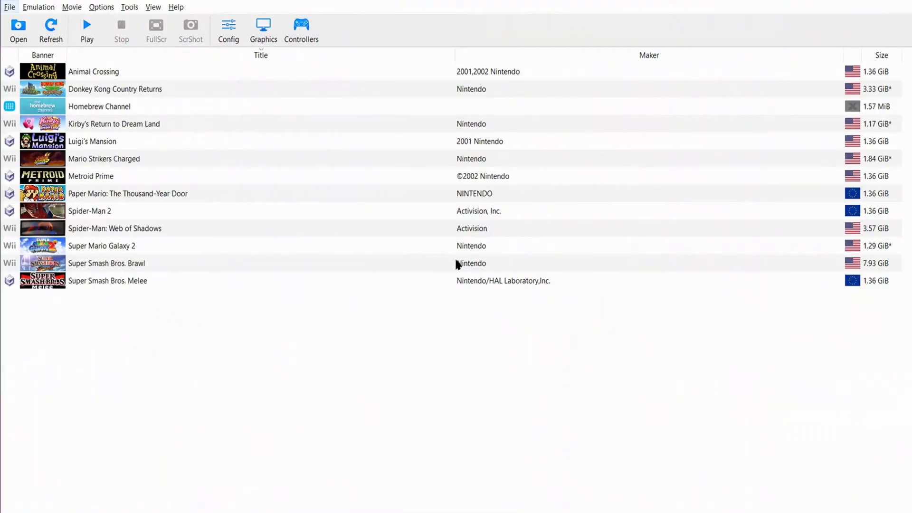
mouse_move(320, 304)
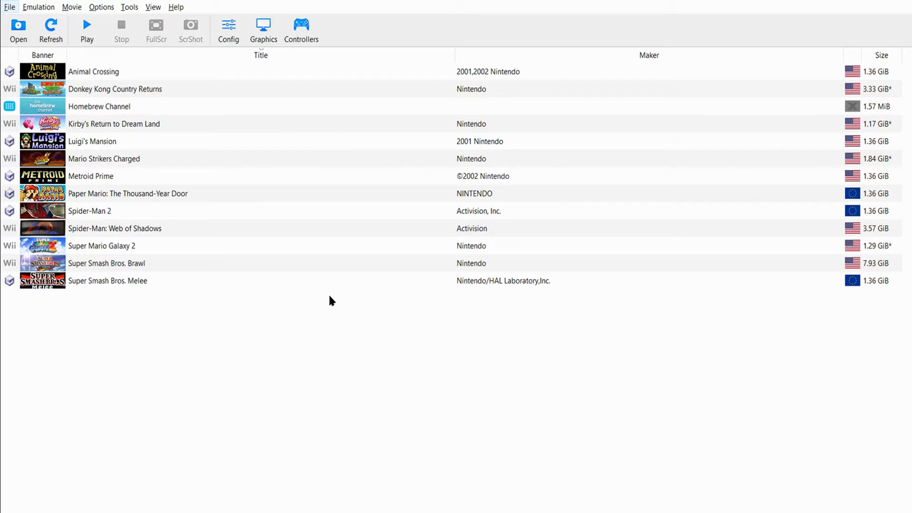
mouse_move(800, 104)
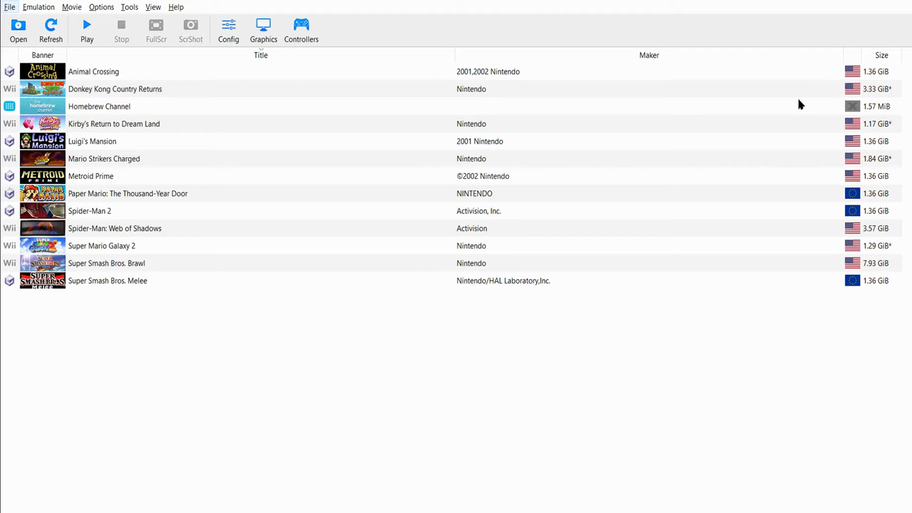
mouse_move(90, 302)
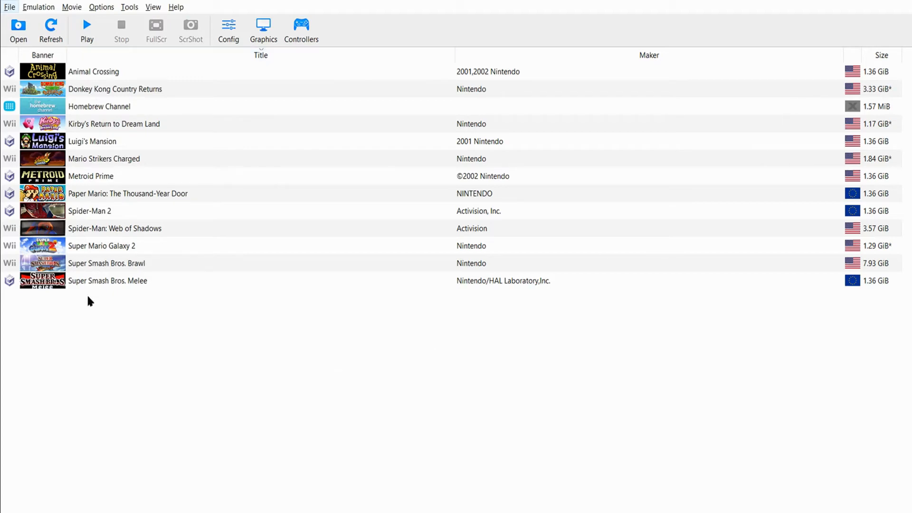
mouse_move(81, 306)
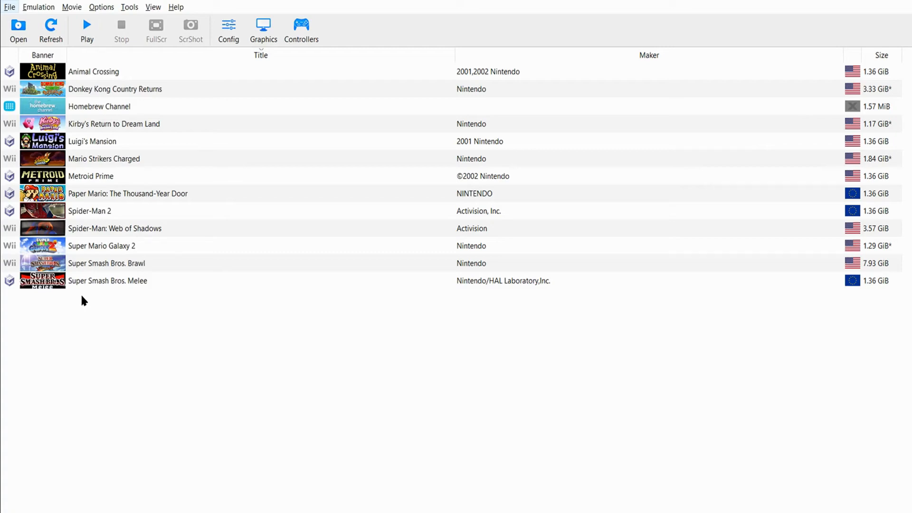
mouse_move(473, 220)
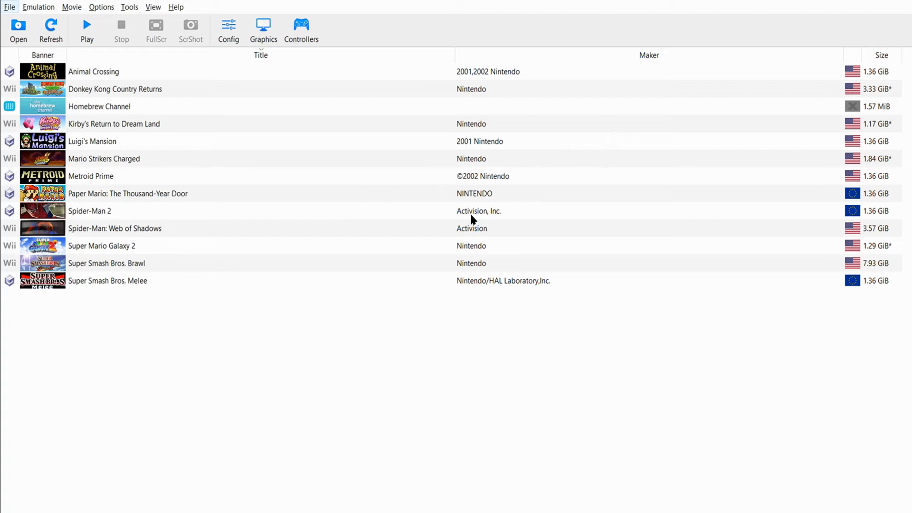
mouse_move(439, 452)
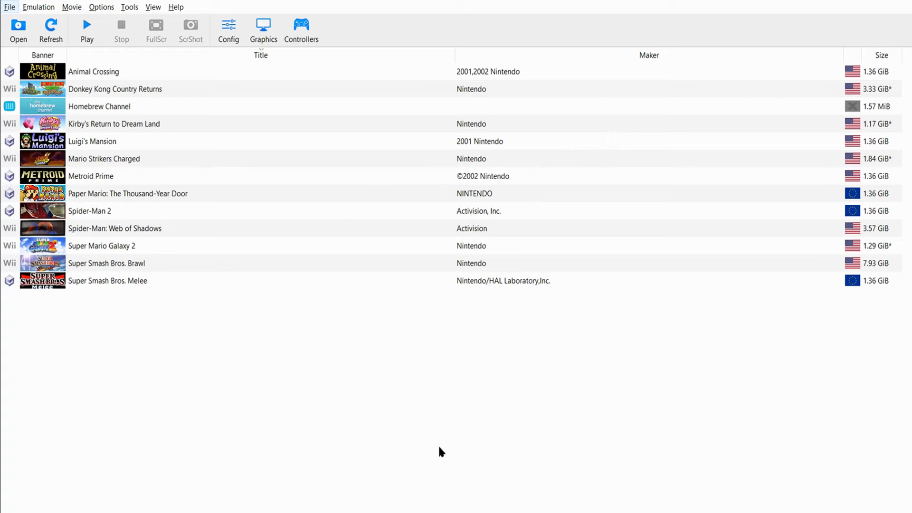
mouse_move(430, 445)
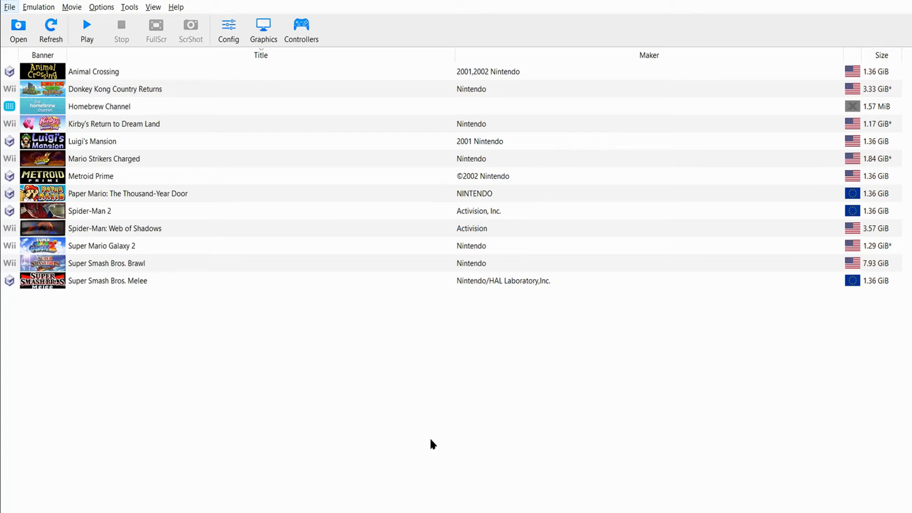
mouse_move(838, 75)
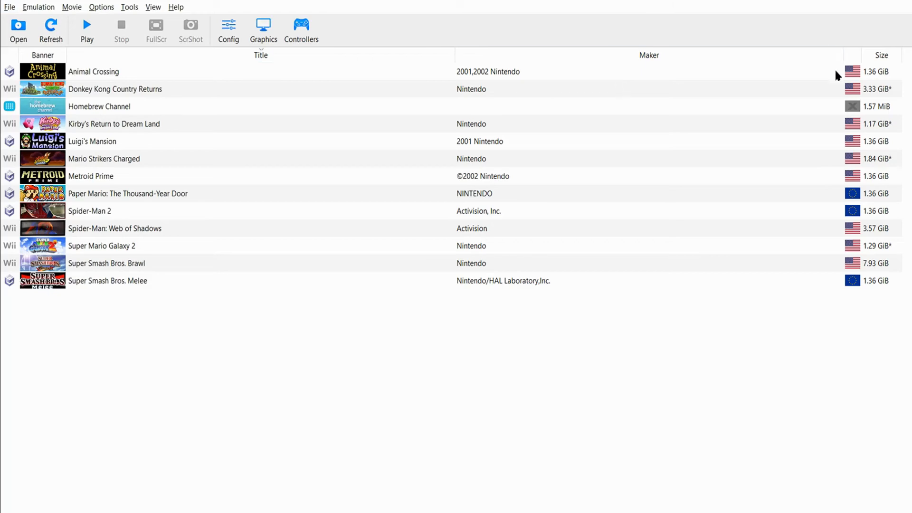